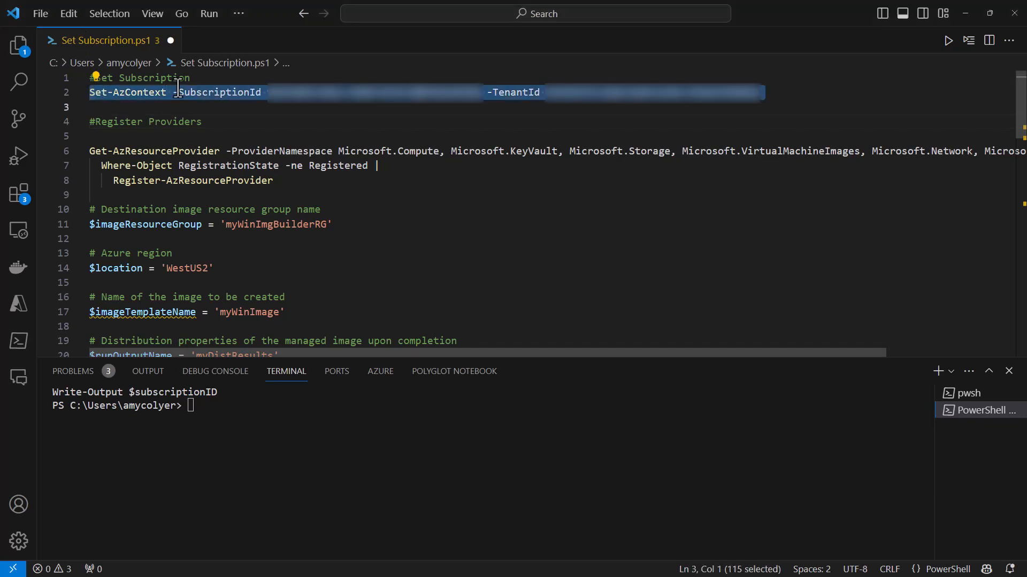
# Step: Run Set-AzContext to switch subscription, then select the Get-AzResourceProvider registration block to run
pyautogui.press('Return')
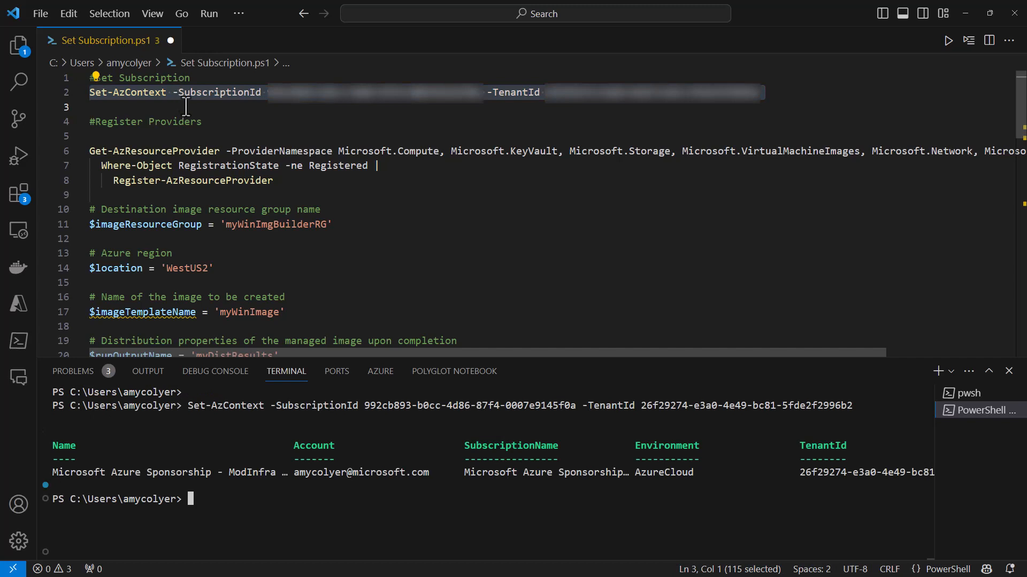
pyautogui.moveTo(206, 122)
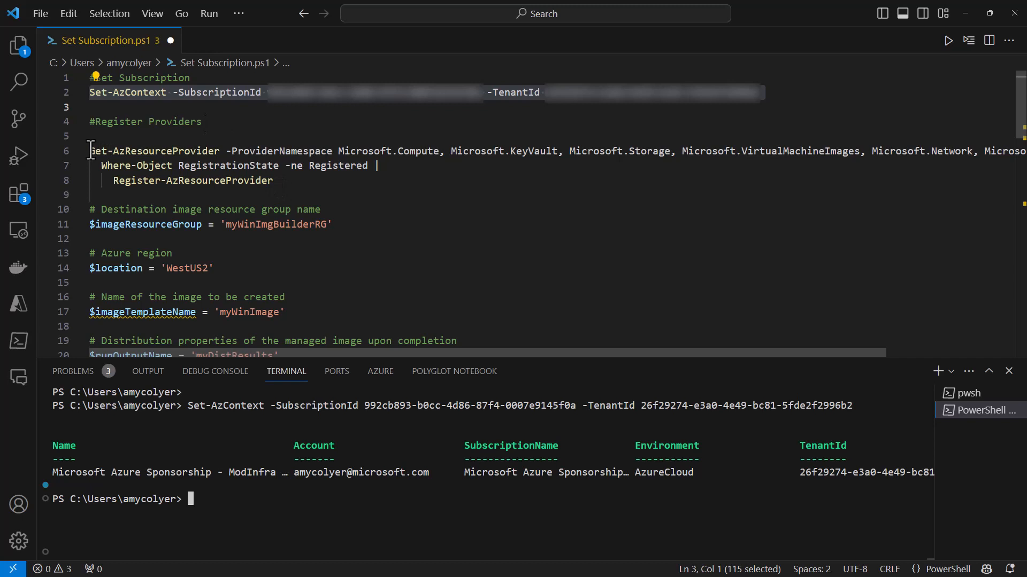
pyautogui.click(275, 180)
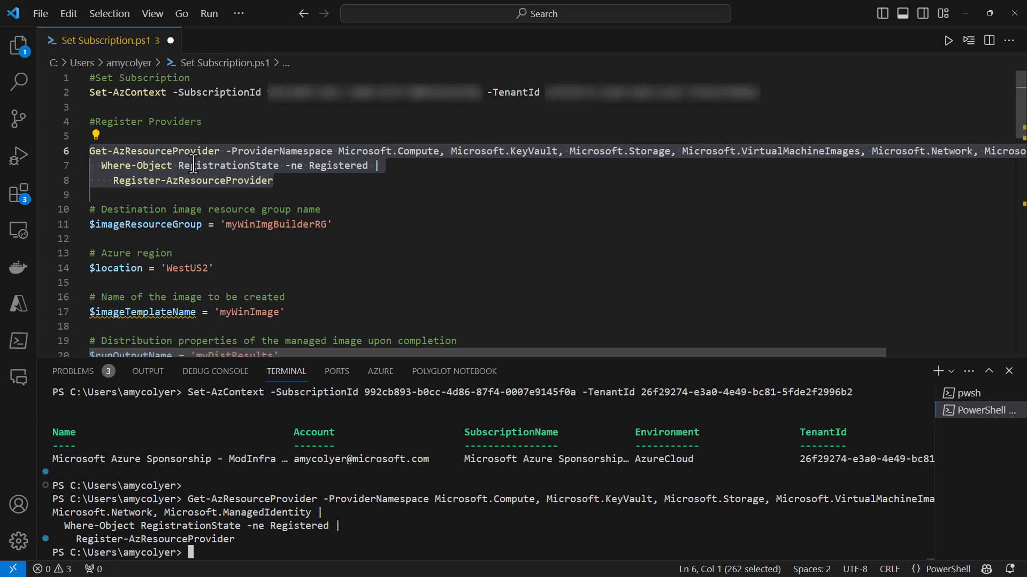
pyautogui.moveTo(283, 273)
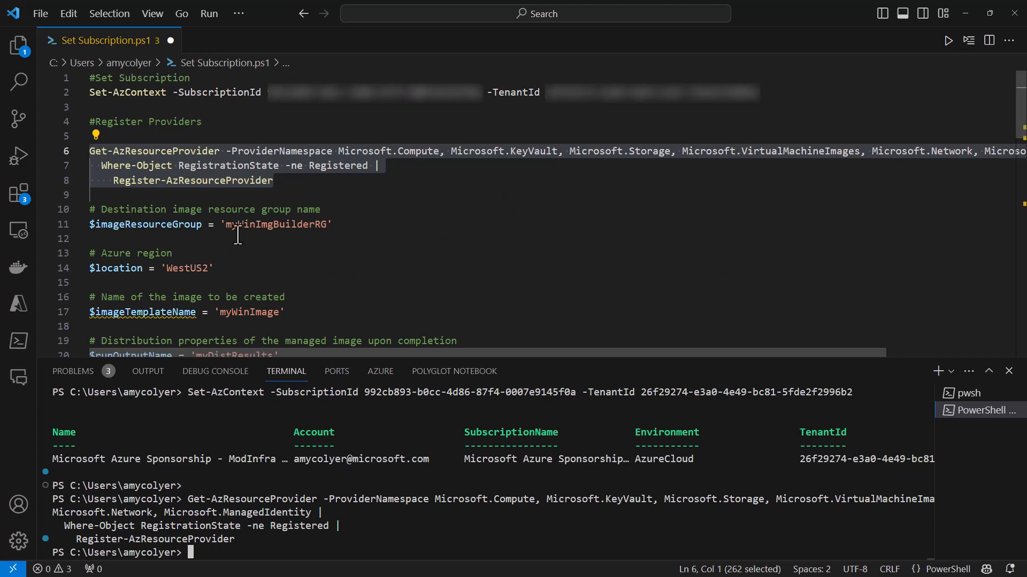
pyautogui.moveTo(181, 235)
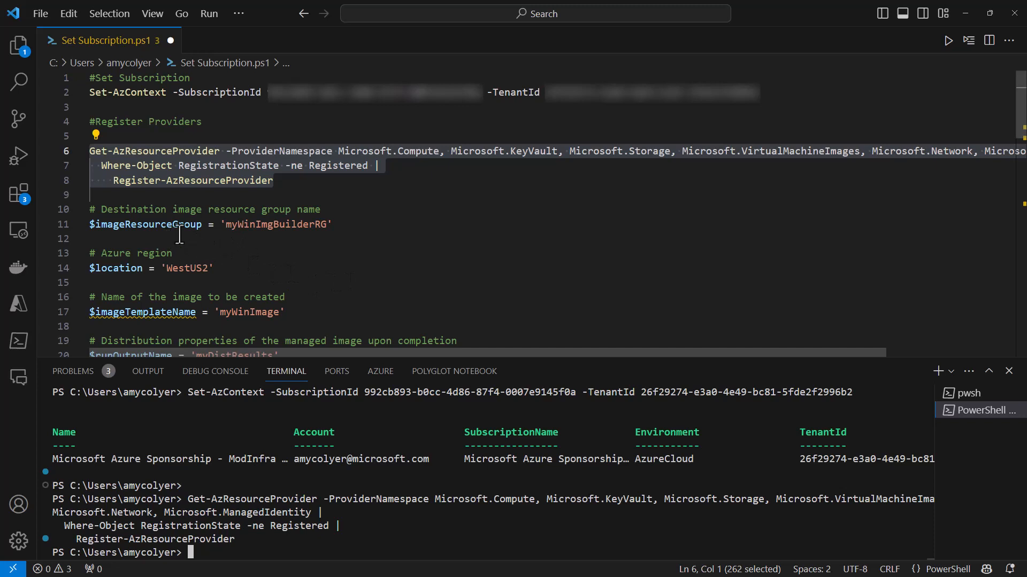
pyautogui.moveTo(110, 321)
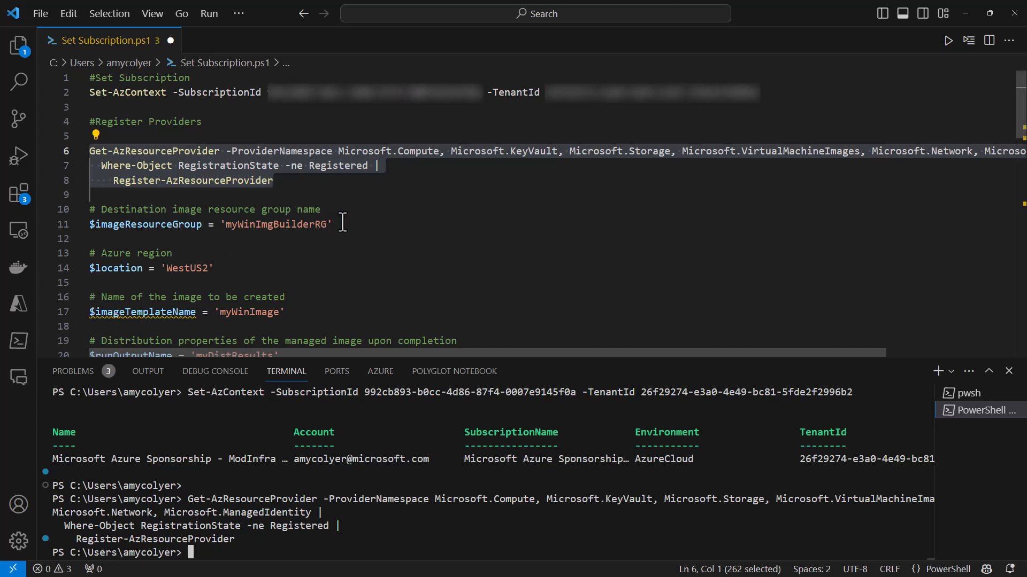
# Step: Run the variable lines 11–24 for resource group, location, image template, output name and subscription ID
pyautogui.scroll(-3)
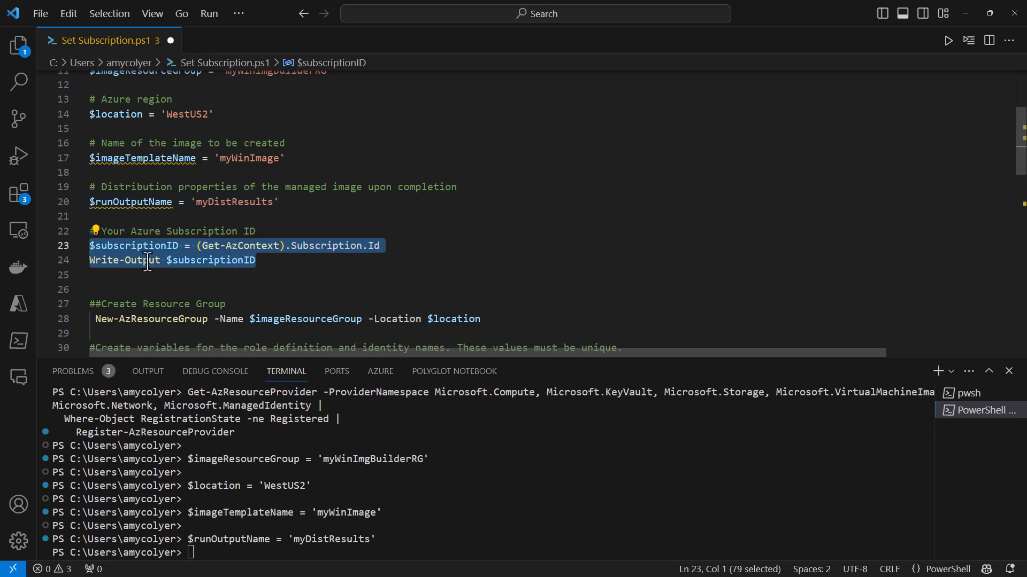
pyautogui.moveTo(203, 273)
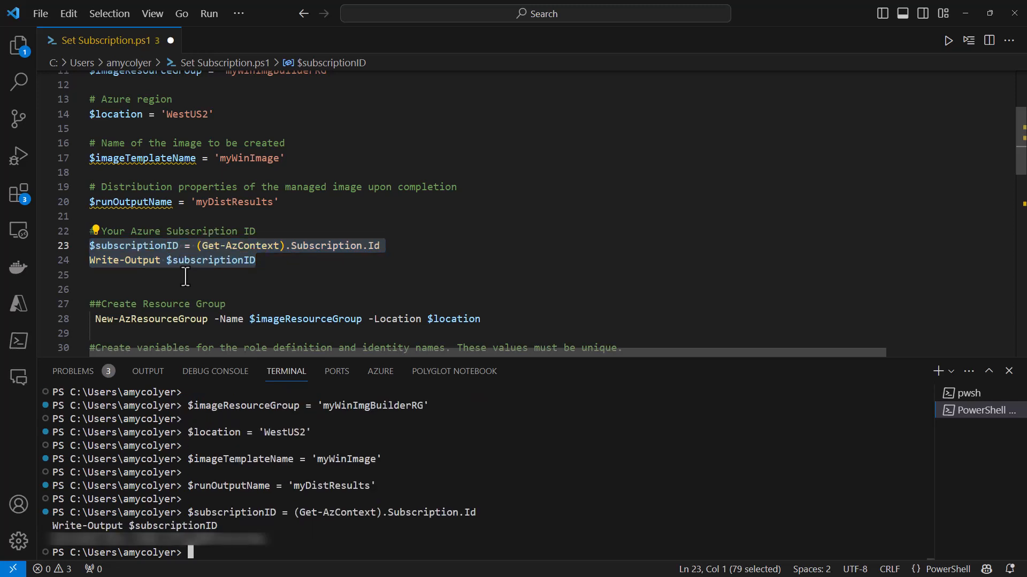
pyautogui.scroll(-3)
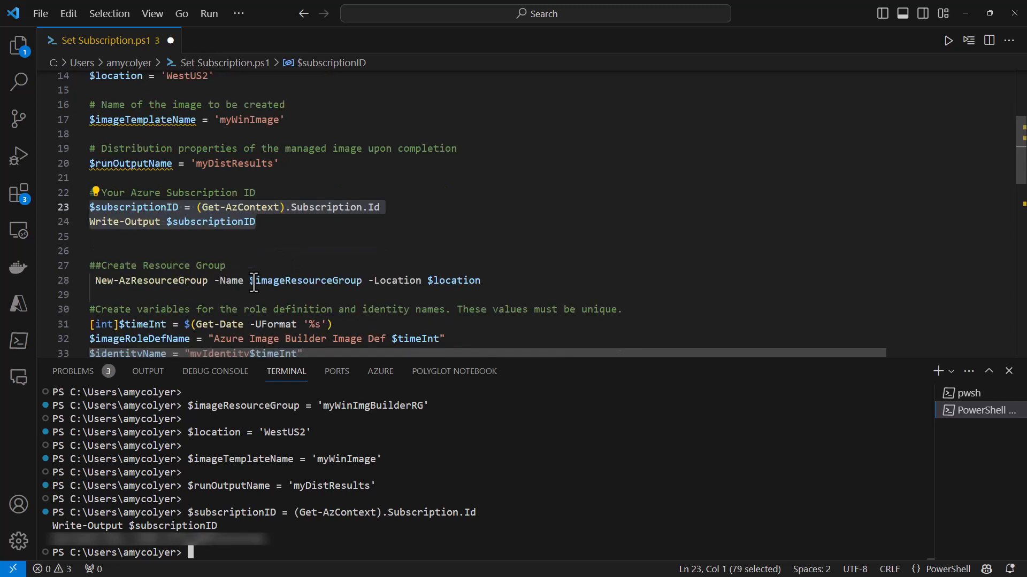
pyautogui.scroll(-3)
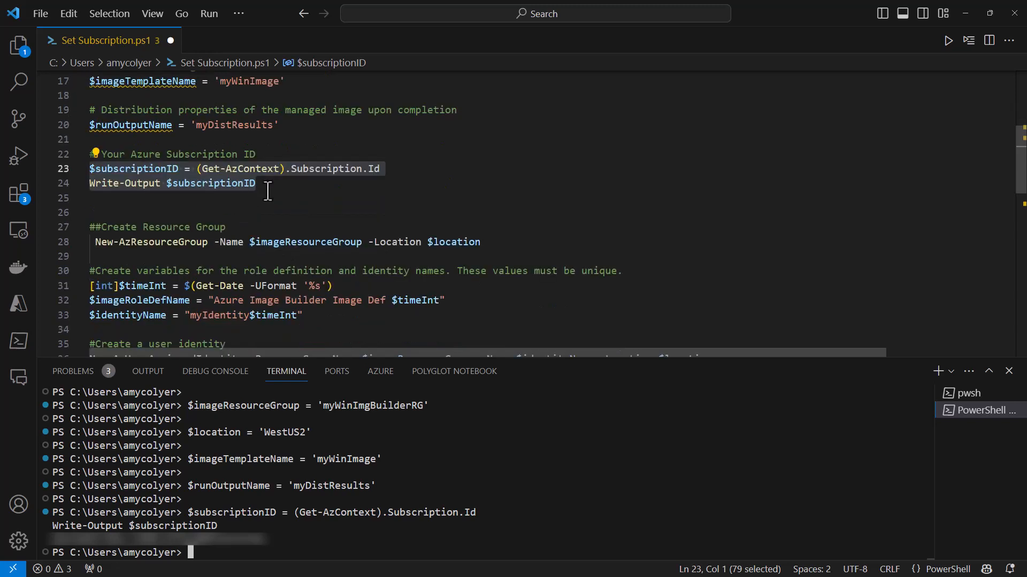
pyautogui.moveTo(490, 239)
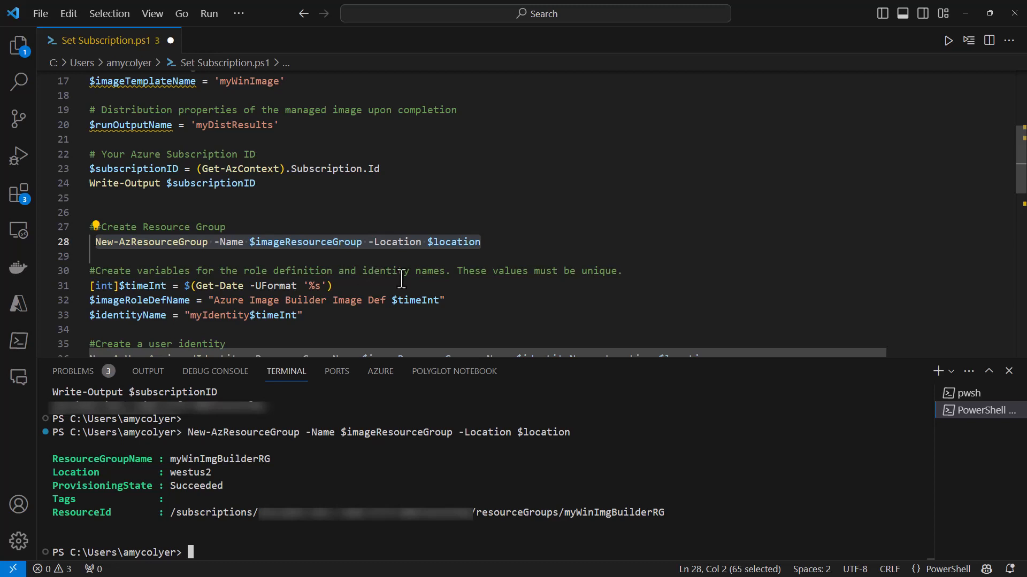
pyautogui.moveTo(106, 286)
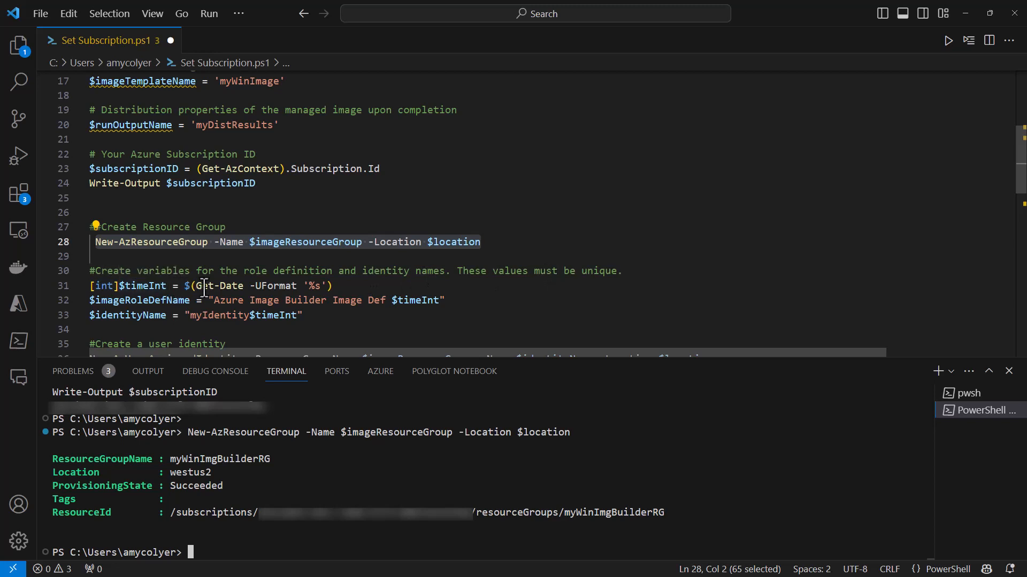
pyautogui.moveTo(505, 289)
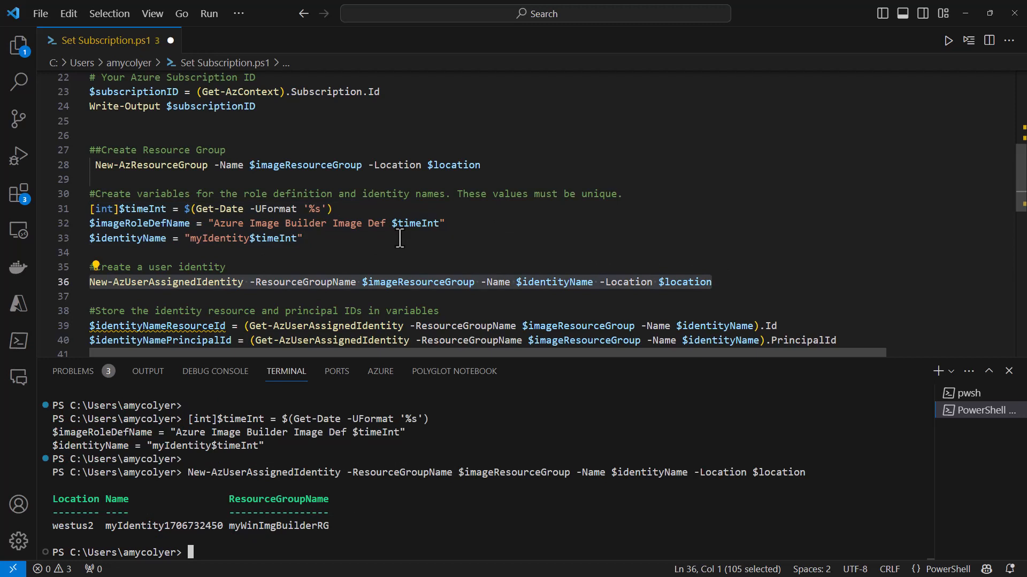
# Step: Store the identity resource and principal IDs, then download the role JSON and fill in subscription and resource-group values
pyautogui.scroll(-3)
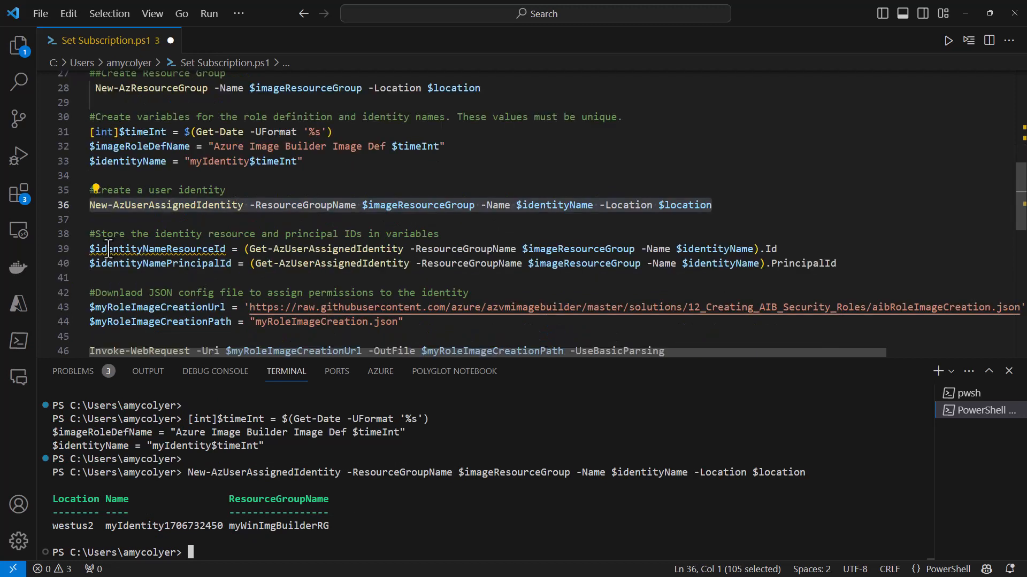
pyautogui.moveTo(534, 249)
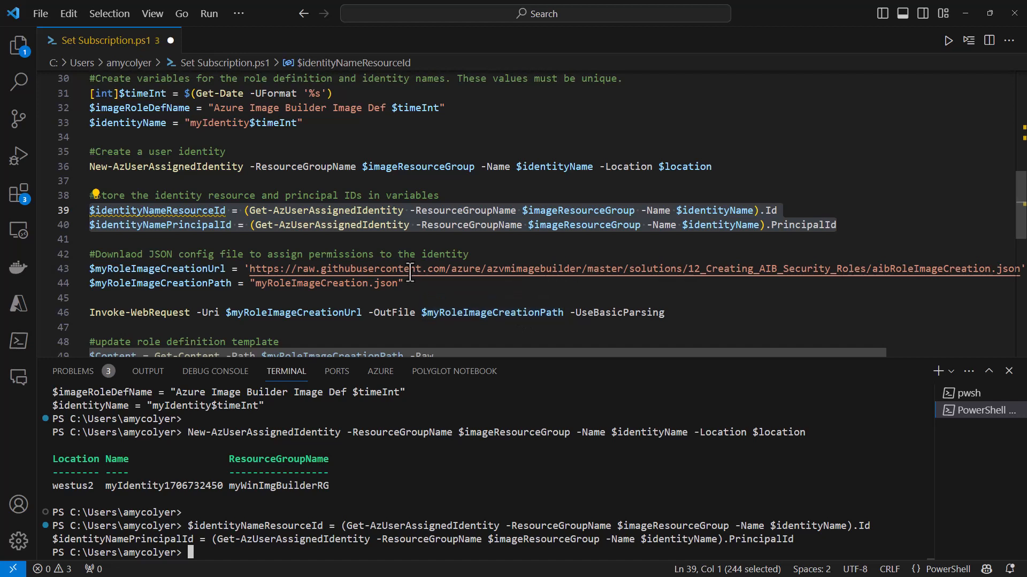
pyautogui.moveTo(435, 289)
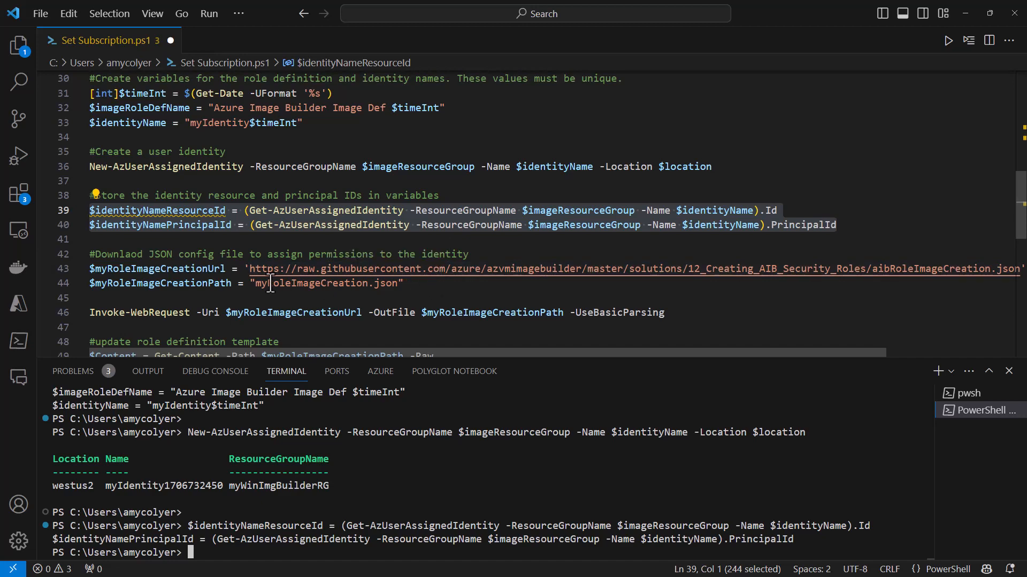
pyautogui.moveTo(419, 284)
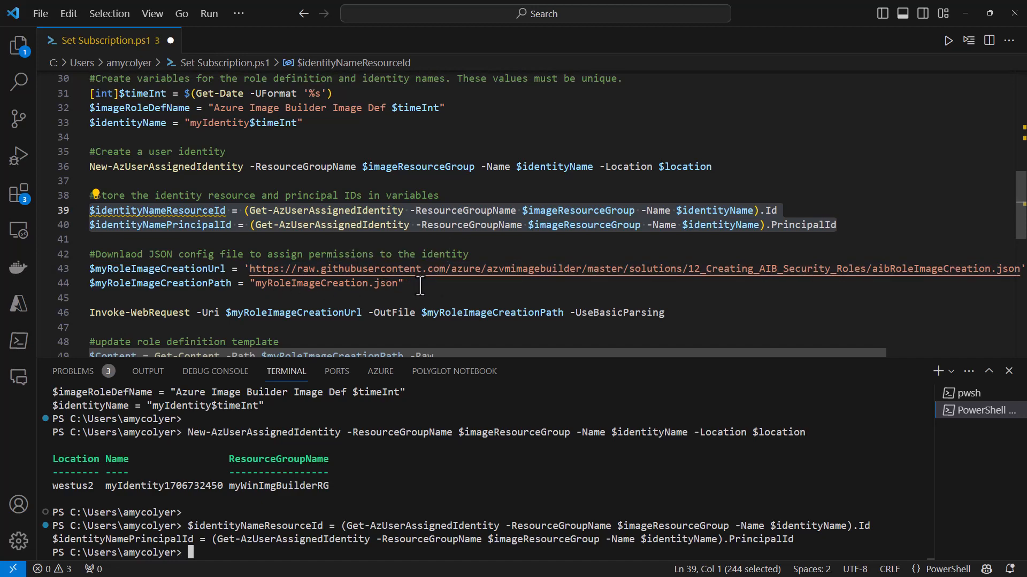
pyautogui.scroll(-3)
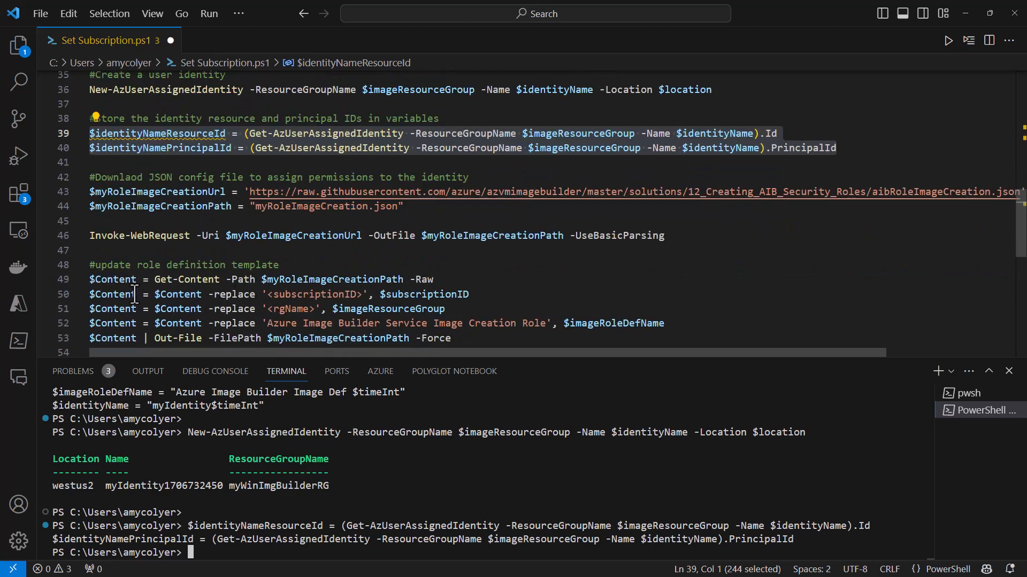
pyautogui.moveTo(298, 297)
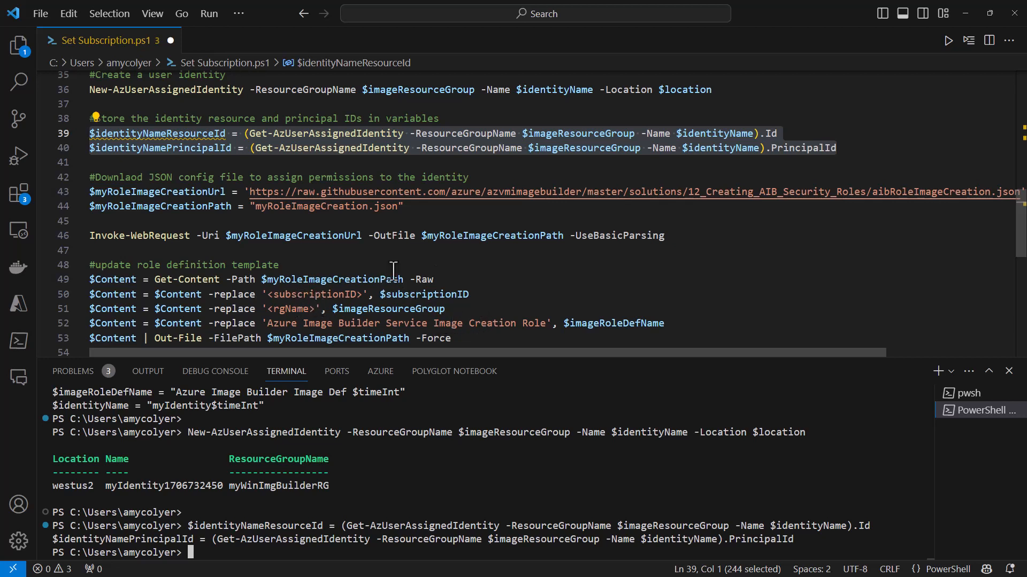
pyautogui.moveTo(91, 200)
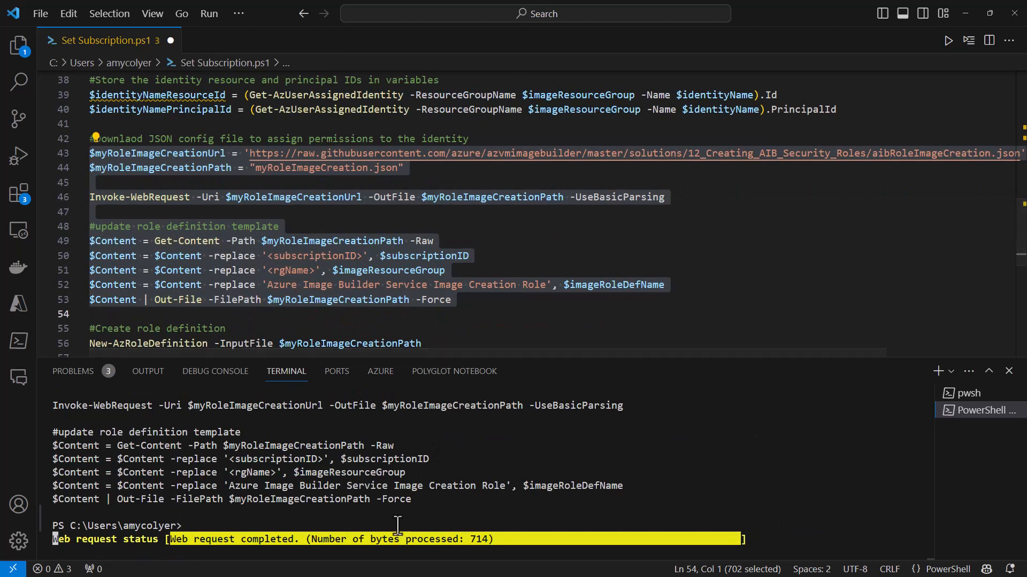
pyautogui.press('Return')
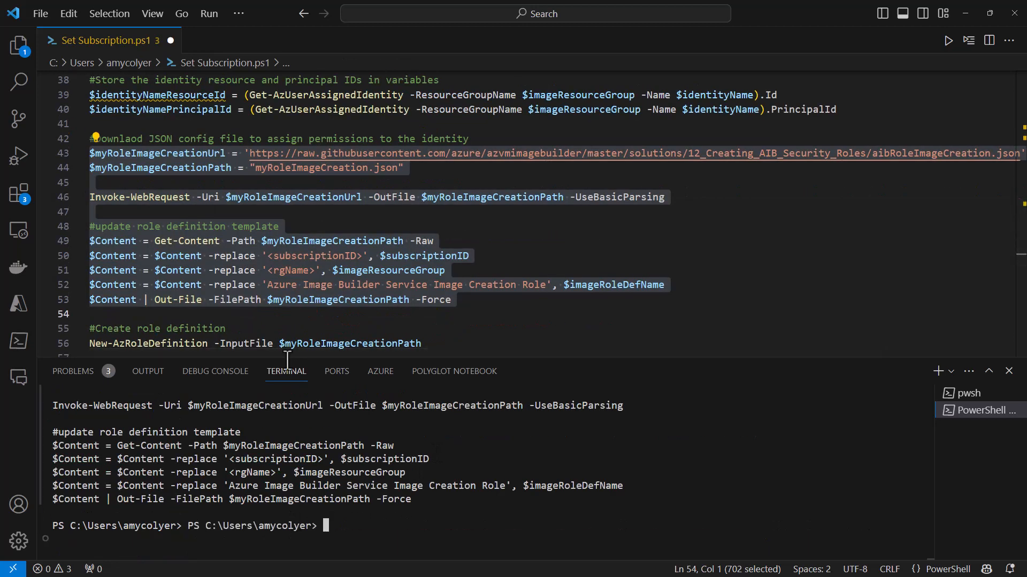
# Step: Run New-AzRoleDefinition for the Image Builder role scoped to myWinImgBuilderRG
pyautogui.scroll(-3)
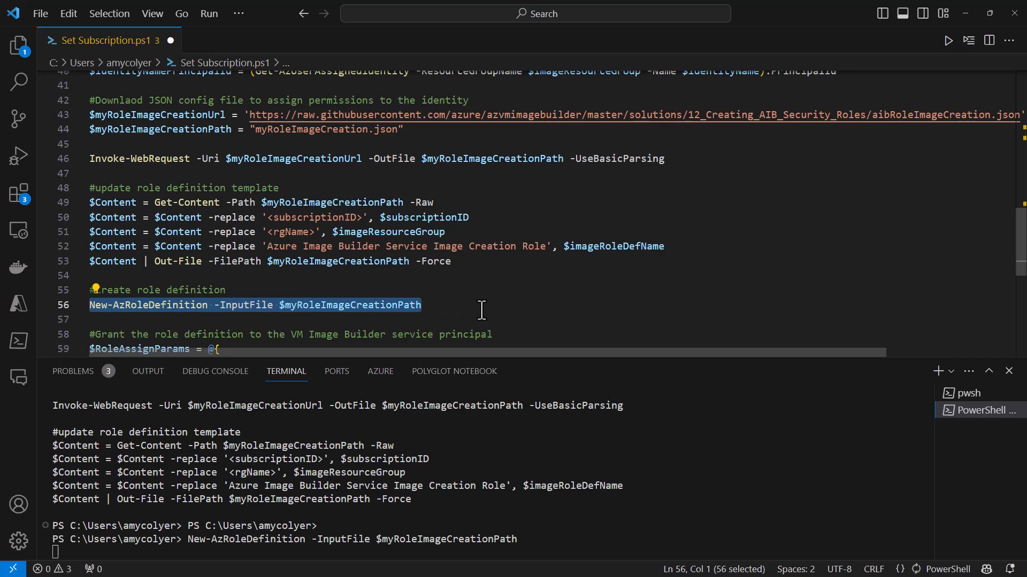
pyautogui.moveTo(491, 308)
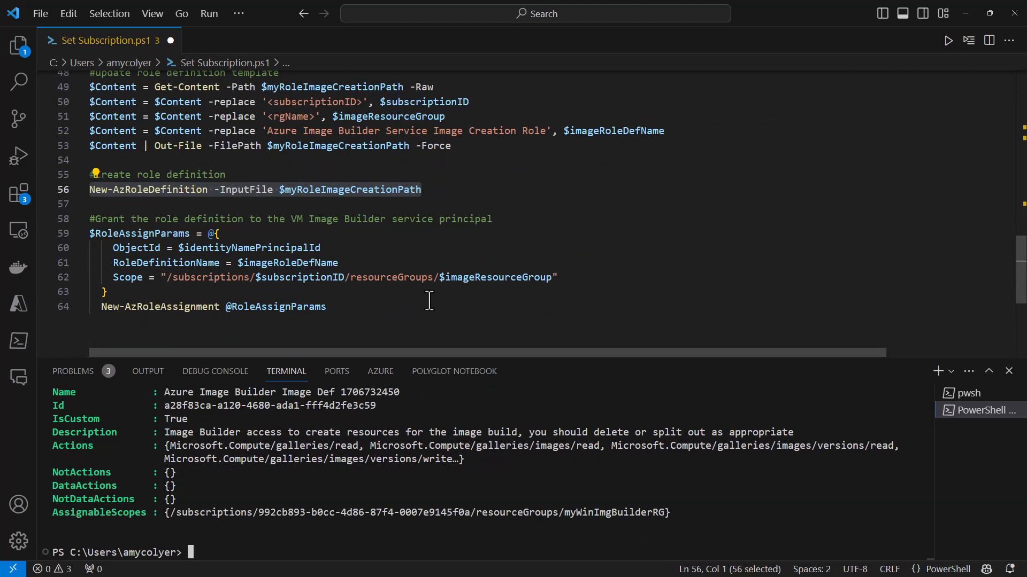
pyautogui.moveTo(341, 310)
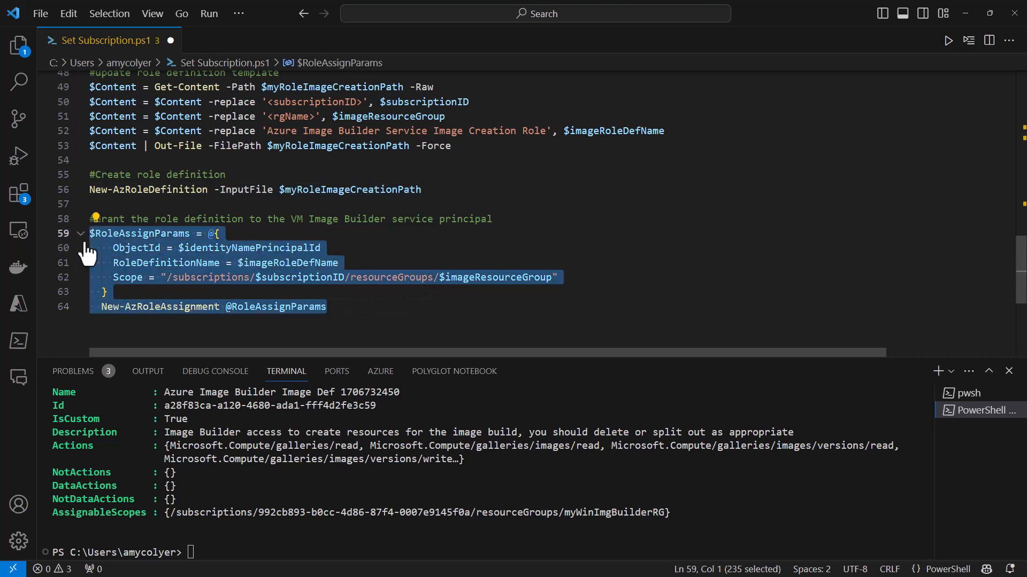
pyautogui.moveTo(625, 328)
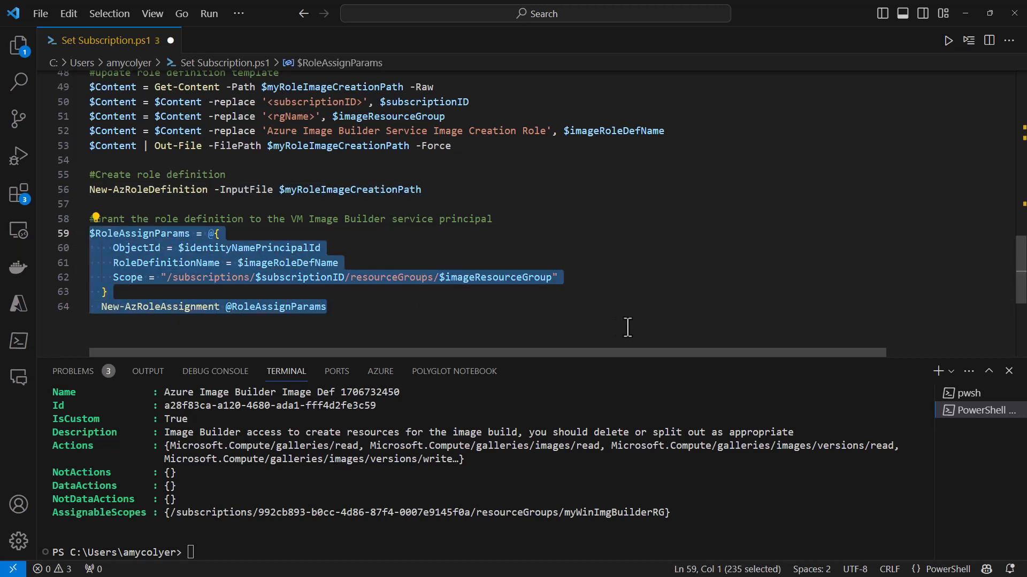